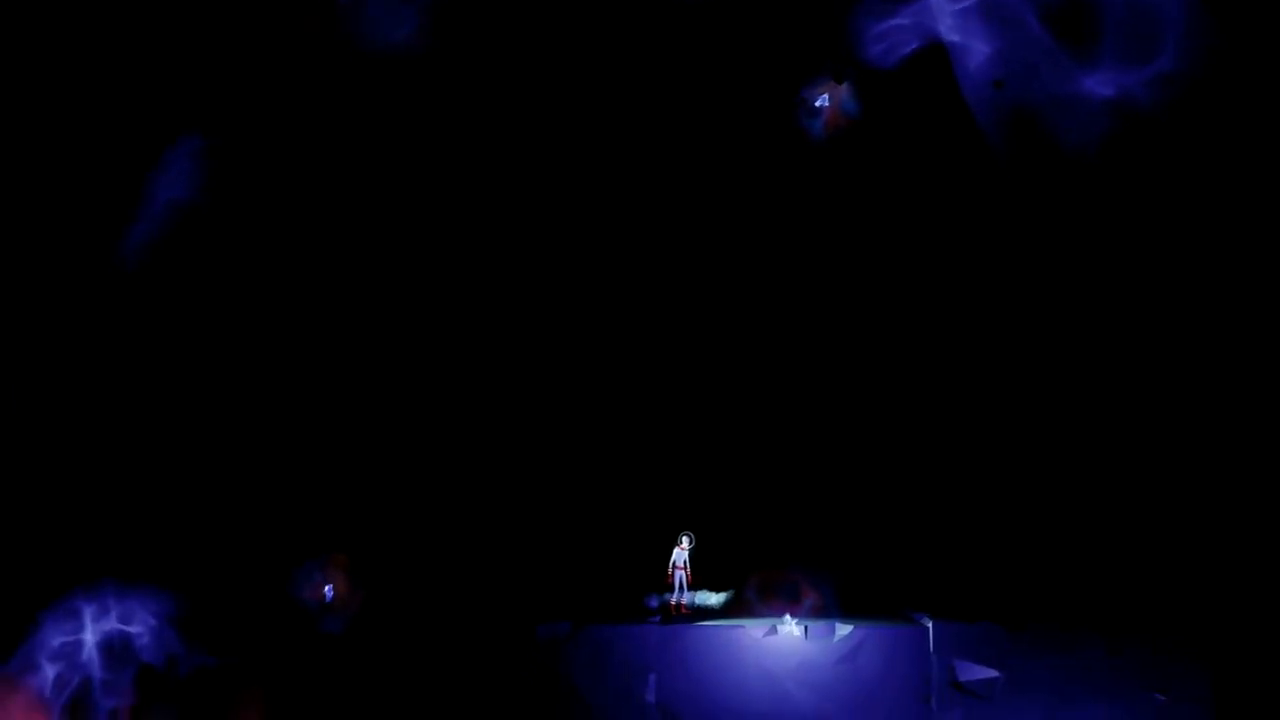
key("space")
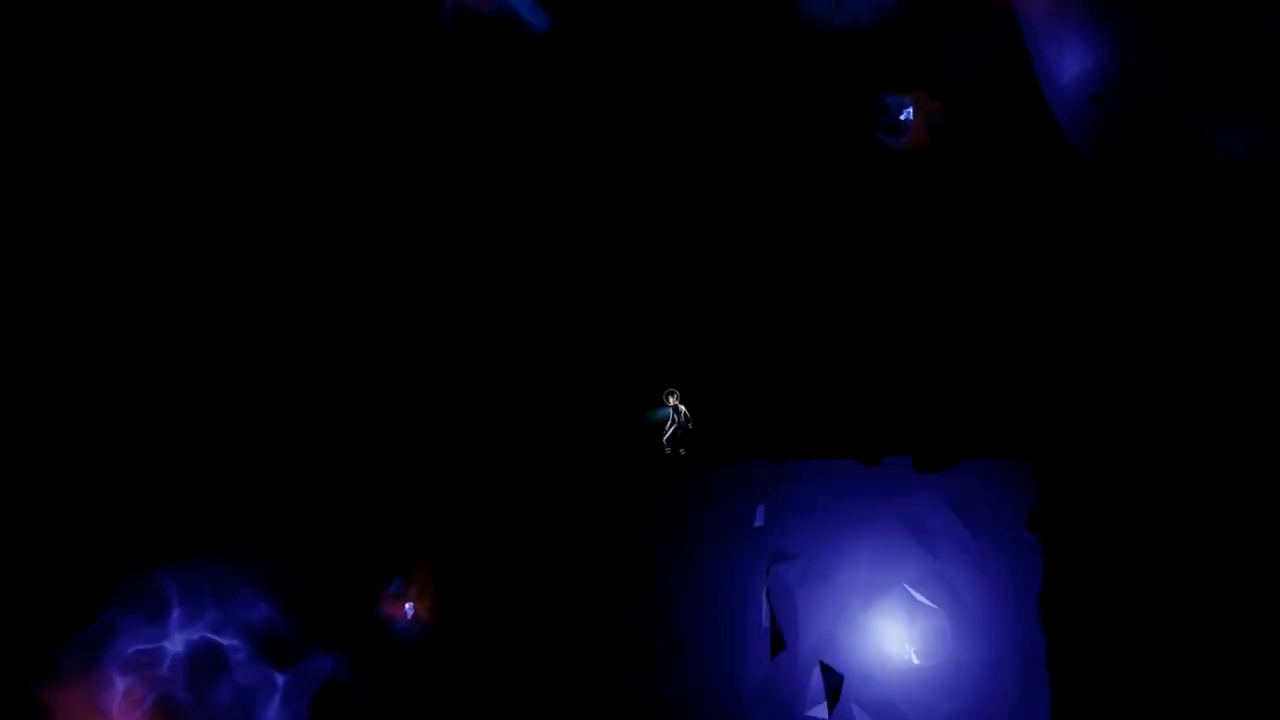